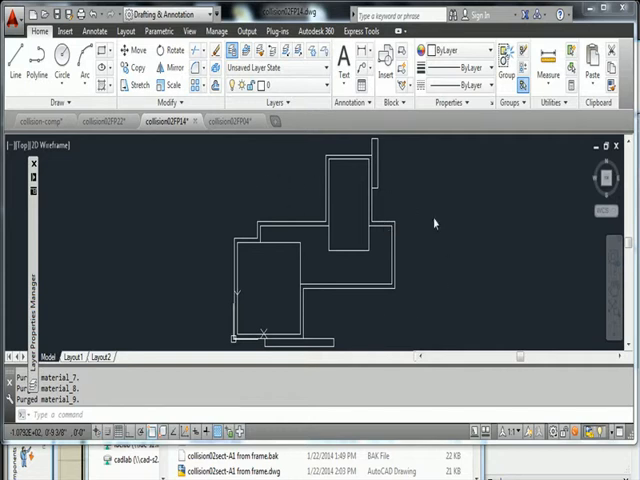
mouse_move(206, 140)
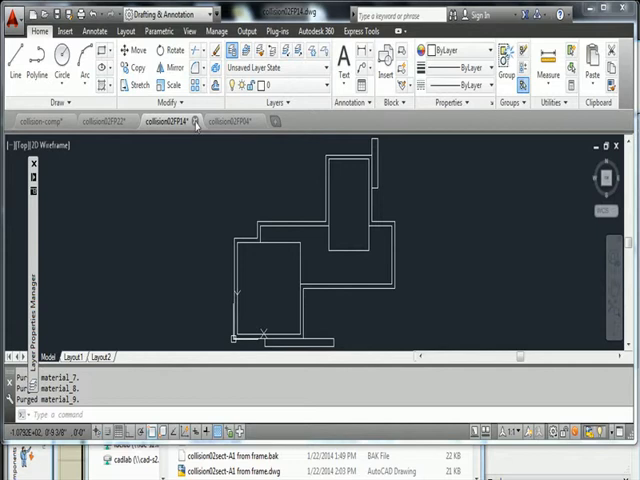
Close the floor plan drawing so only the collision-comp composition stays open.
click(196, 124)
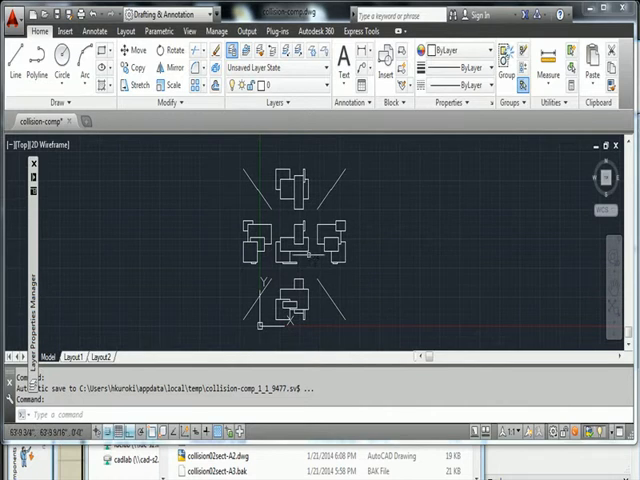
mouse_move(300, 260)
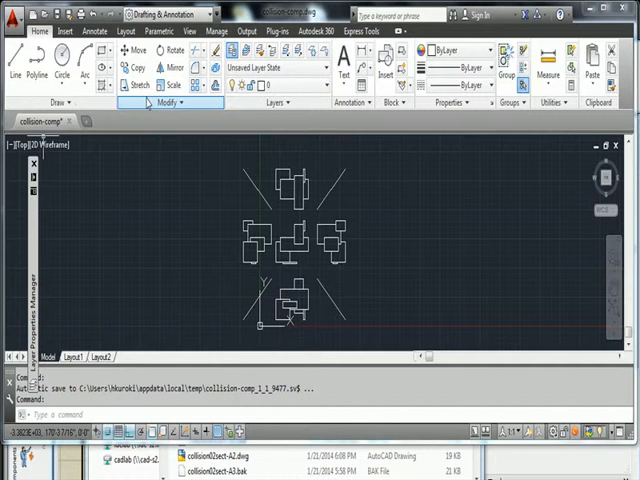
Browse from Insert into the collision project folder and select a collision plan .dwg.
scroll(down, 3)
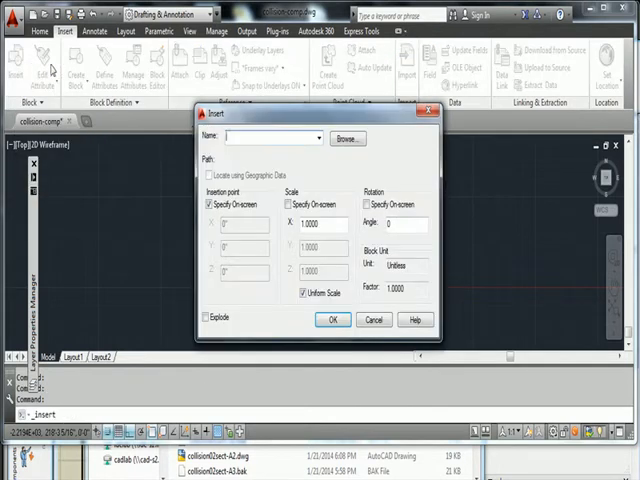
mouse_move(348, 138)
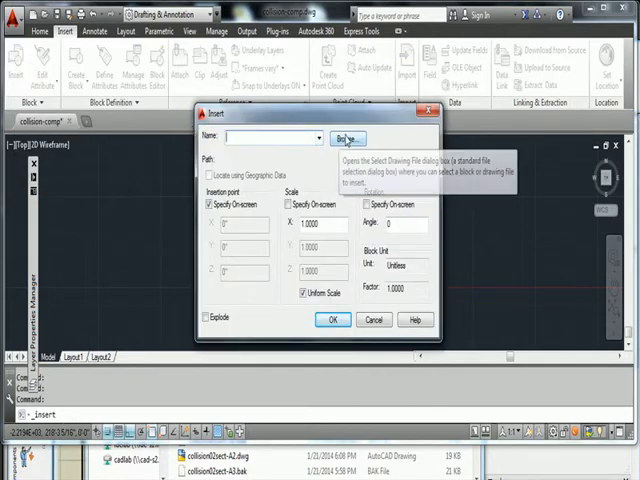
click(344, 138)
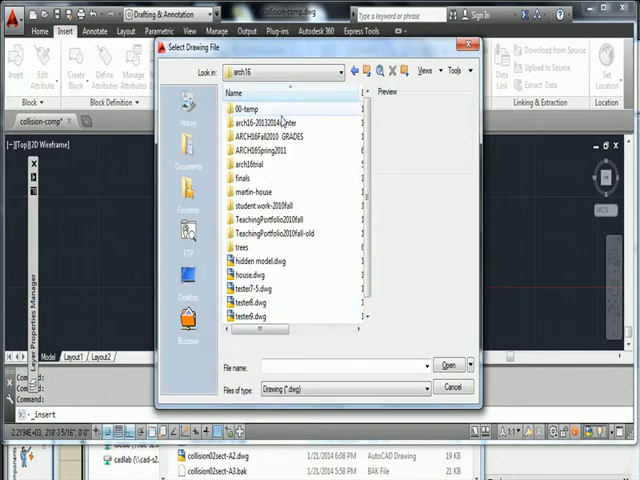
double_click(270, 116)
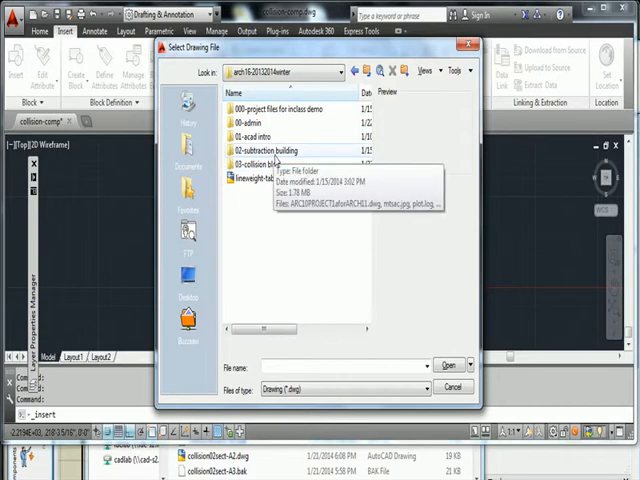
double_click(264, 162)
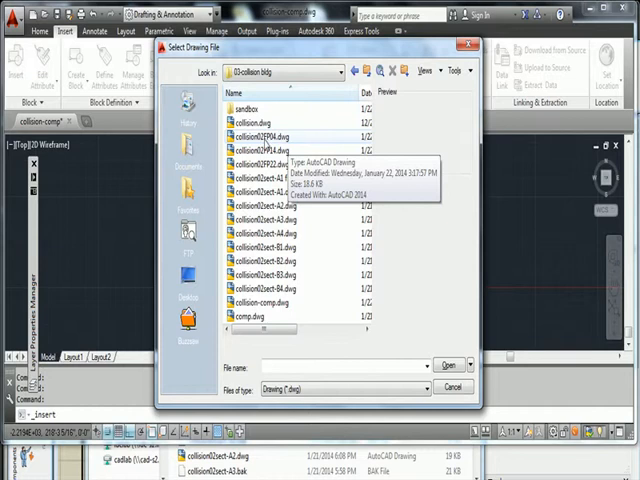
click(276, 132)
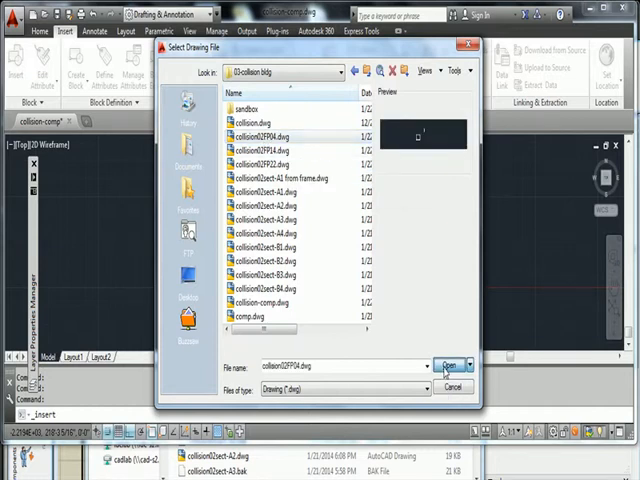
Load the chosen collision drawing as the block name with its file path.
click(448, 364)
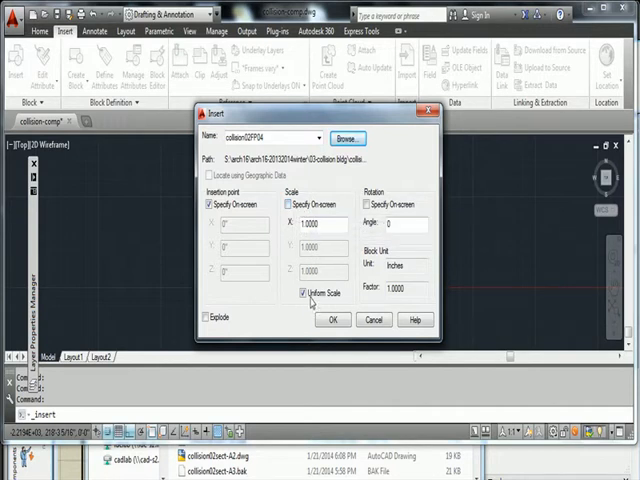
mouse_move(324, 224)
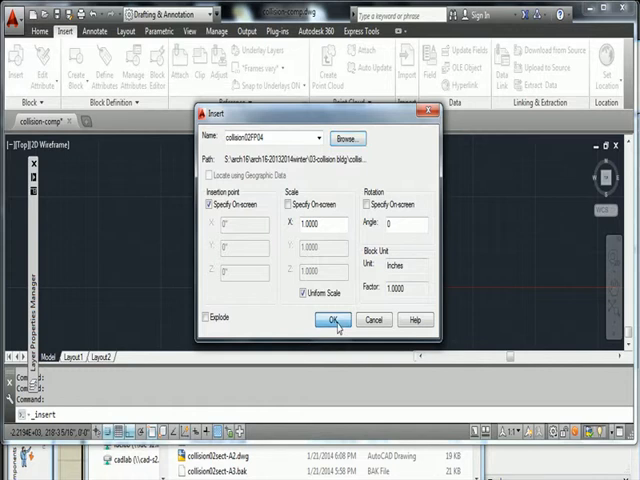
Insert the collision plan block into the composition and zoom to the whole layout.
click(324, 320)
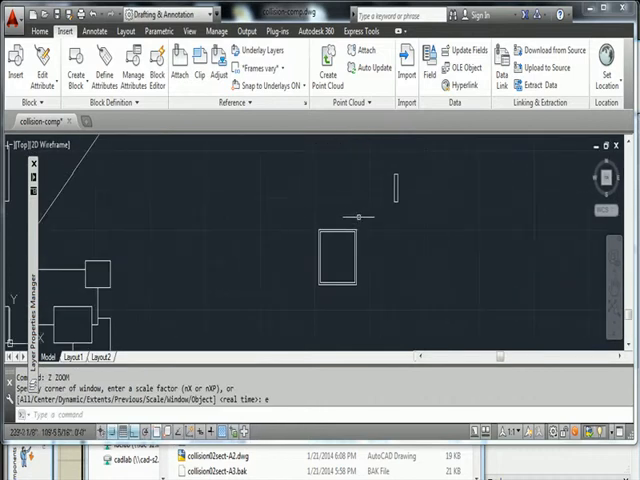
key(Escape)
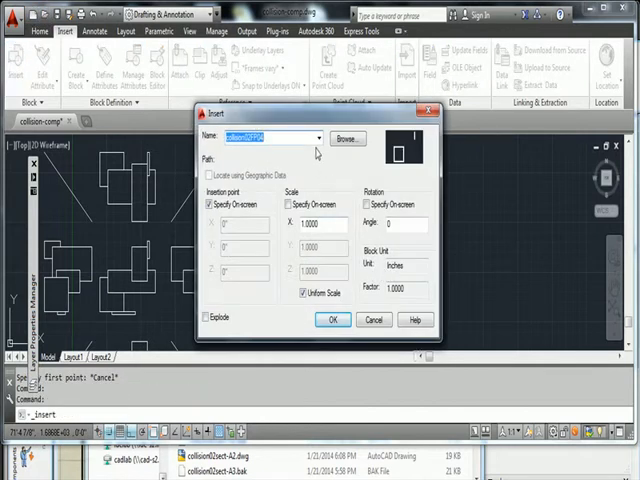
Insert another collision plan drawing as a block and place it in the composition.
click(348, 138)
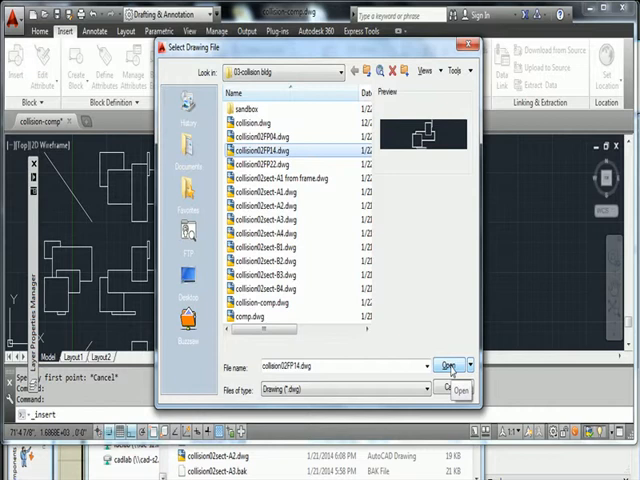
click(446, 364)
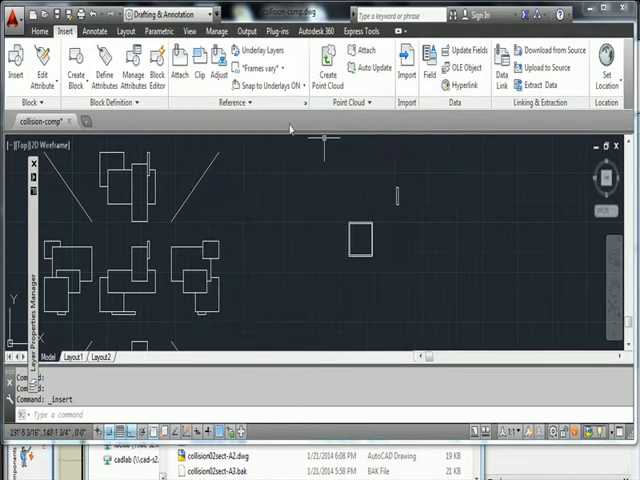
click(12, 60)
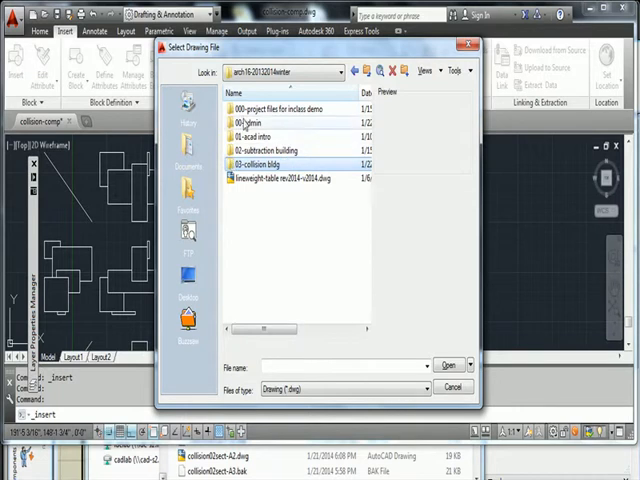
Select the next collision plan .dwg from the collision folder as the block to insert.
double_click(280, 160)
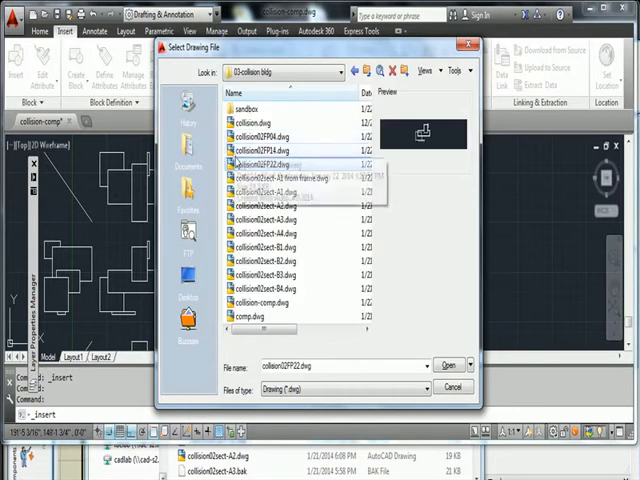
click(448, 364)
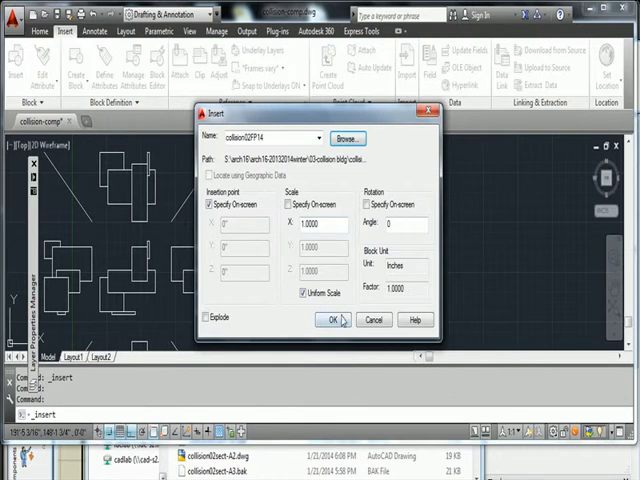
click(334, 320)
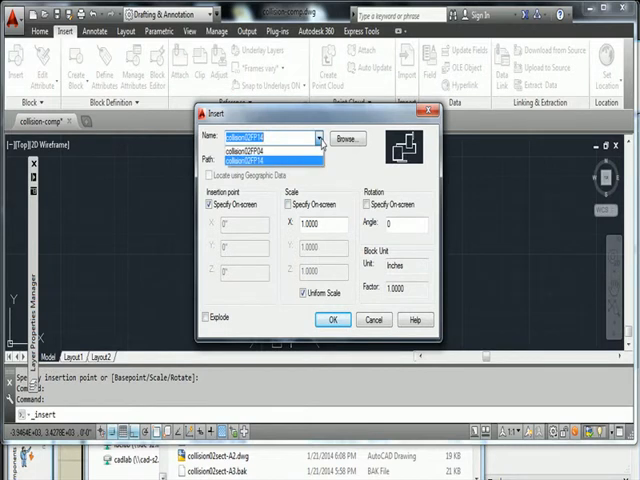
Browse for a further collision plan .dwg and load it as the block to insert.
click(348, 138)
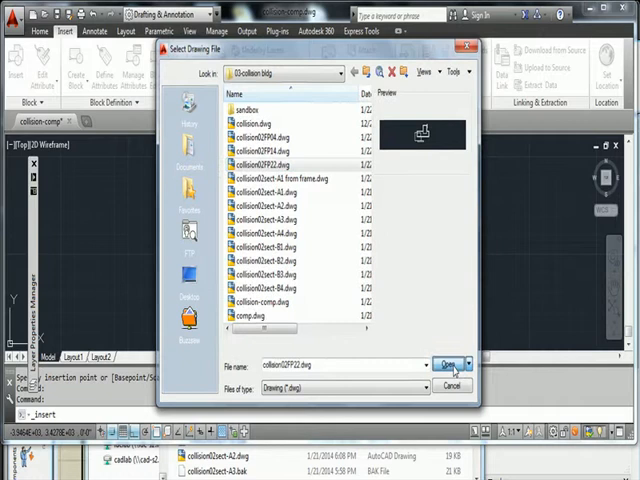
click(444, 364)
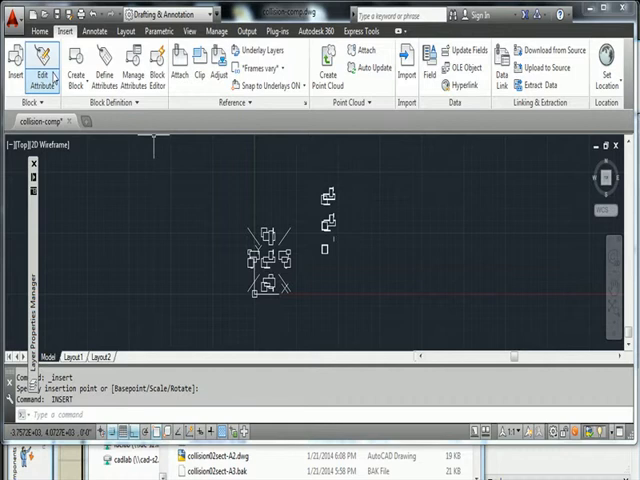
mouse_move(256, 196)
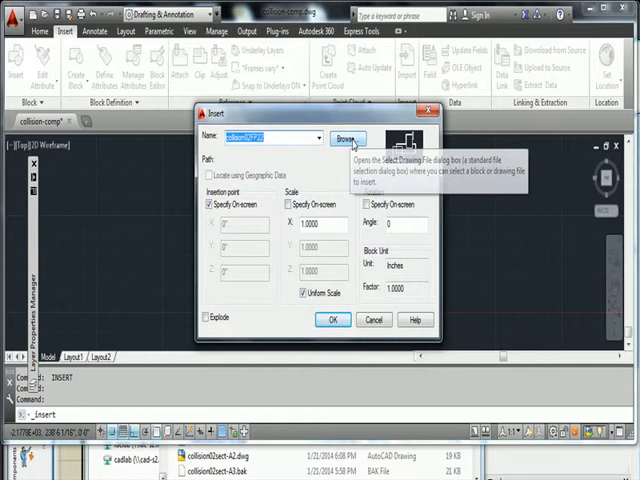
Pick another collision plan drawing file and load it into the Insert dialog.
click(346, 136)
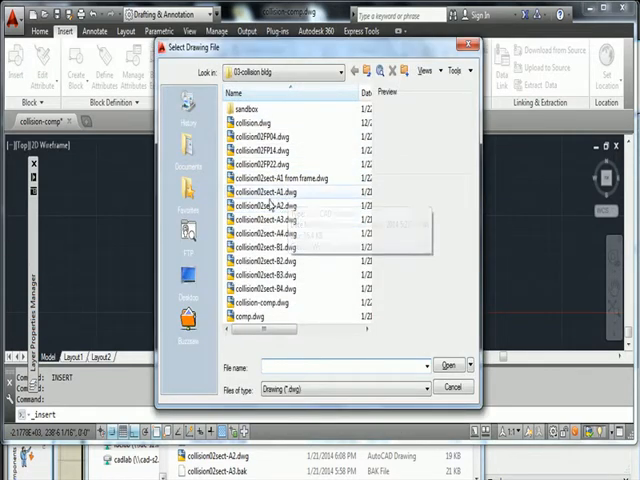
mouse_move(270, 204)
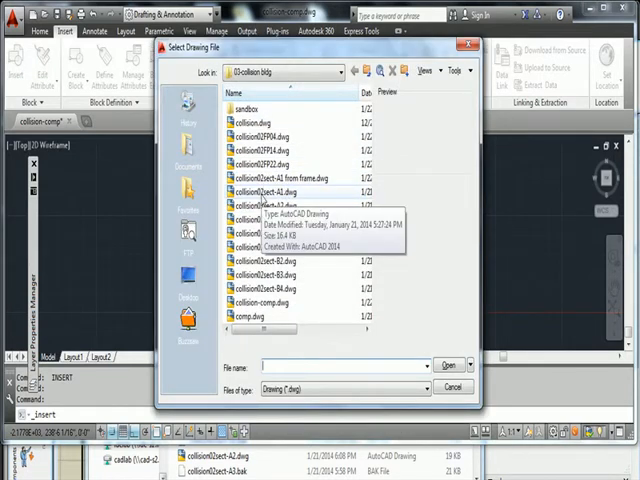
click(448, 364)
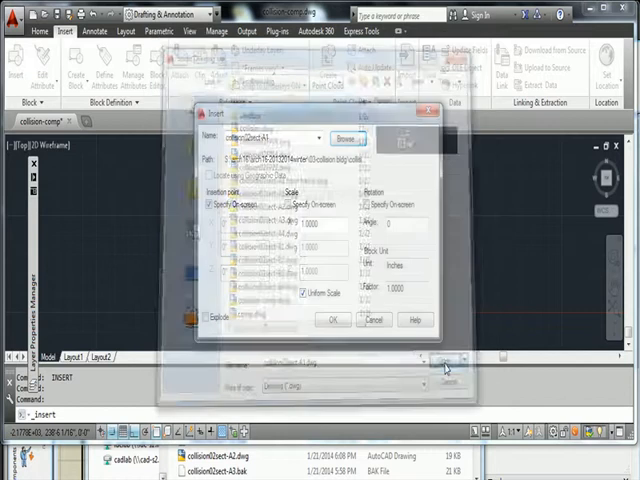
click(336, 320)
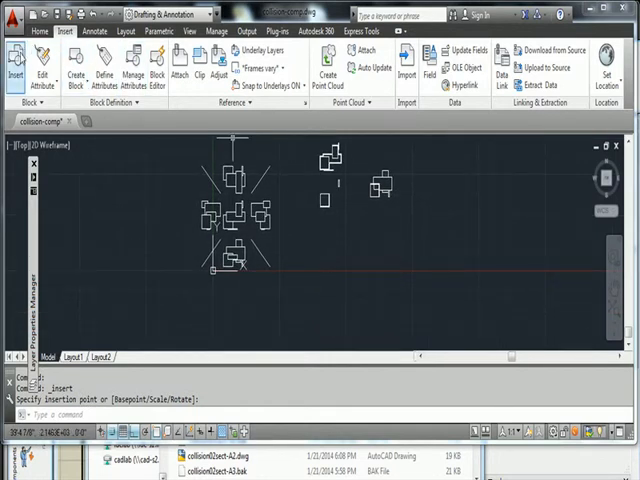
Insert the loaded plan block into the composition and start the next insert.
click(12, 64)
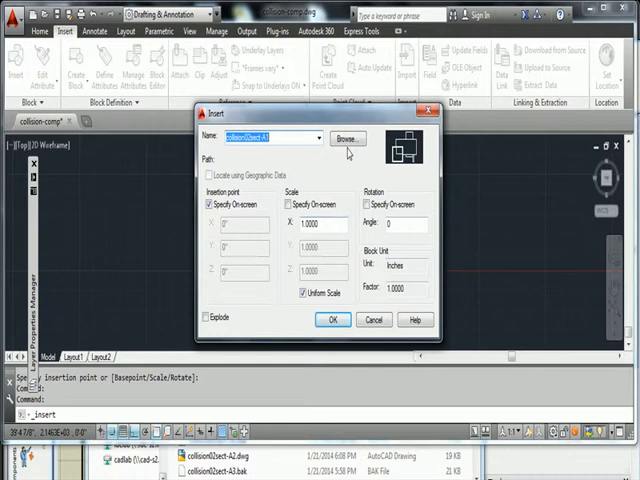
click(334, 320)
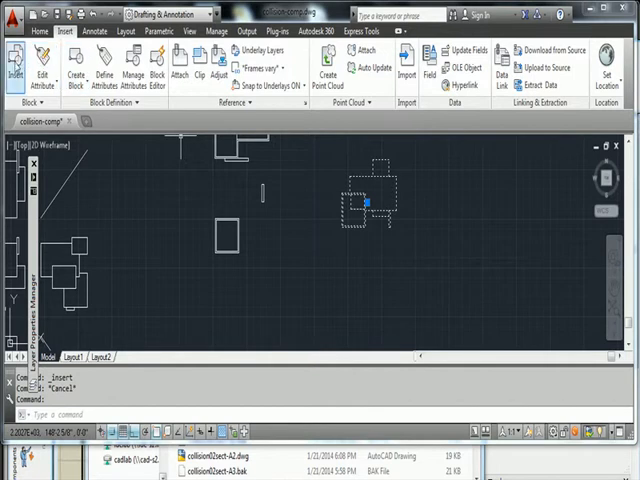
click(40, 30)
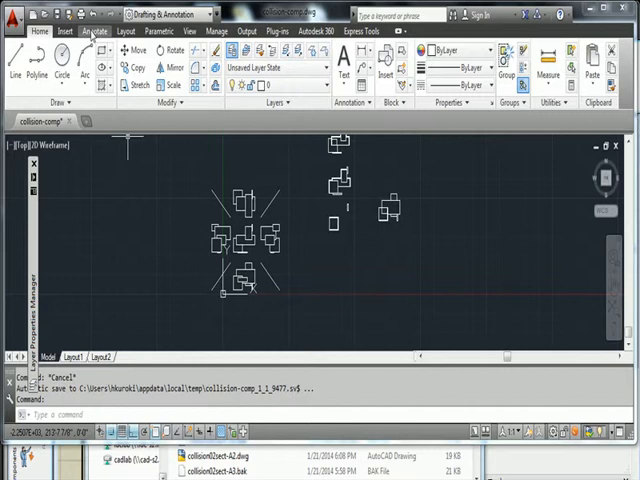
click(122, 32)
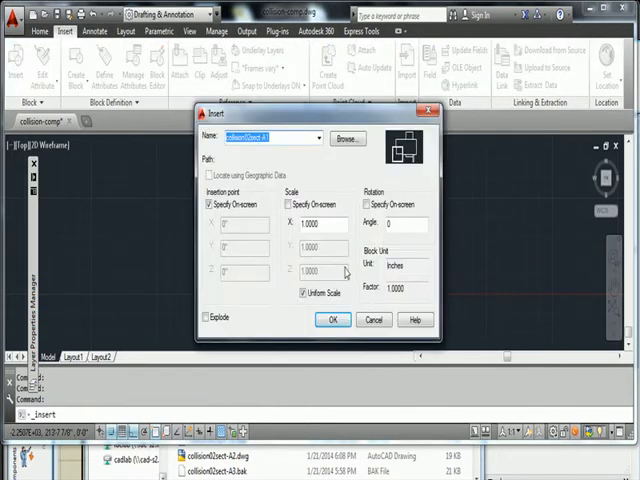
Browse to an exterior drawing file and insert it as a block.
click(348, 138)
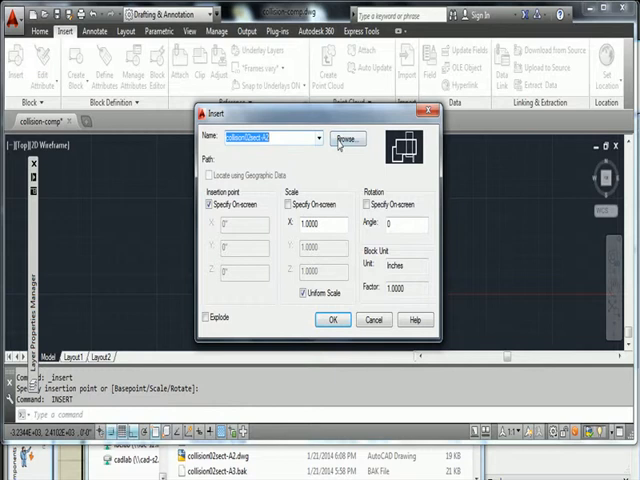
click(348, 138)
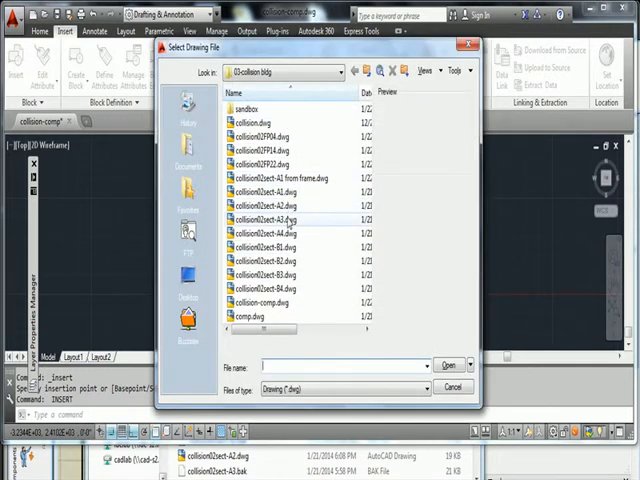
click(448, 364)
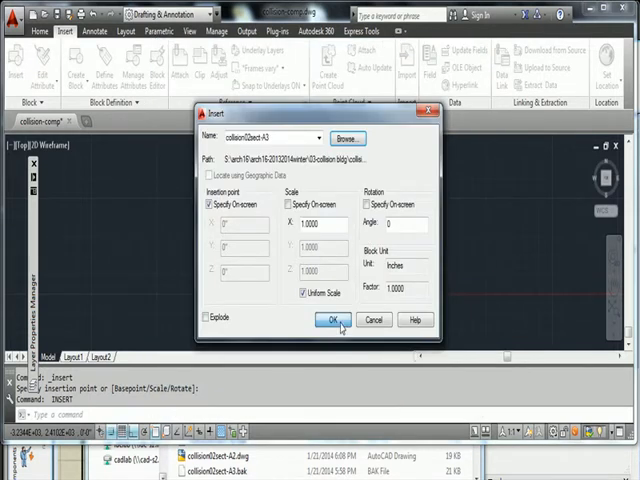
click(336, 320)
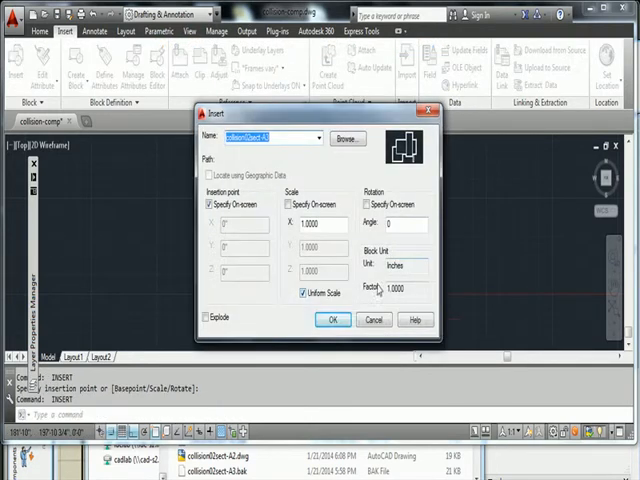
Select the next exterior drawing file and insert it as a block.
click(348, 138)
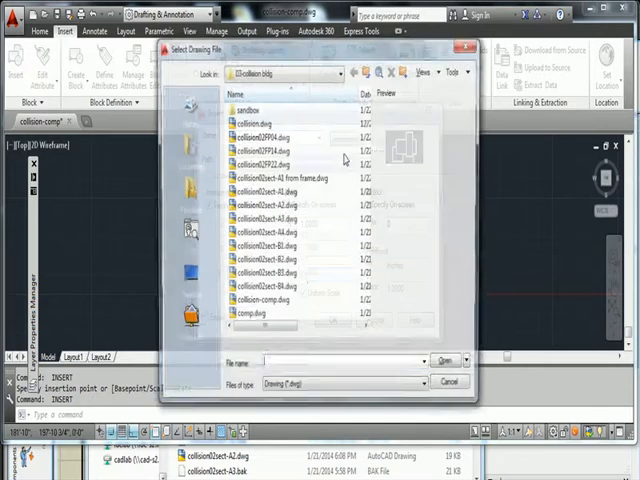
click(270, 232)
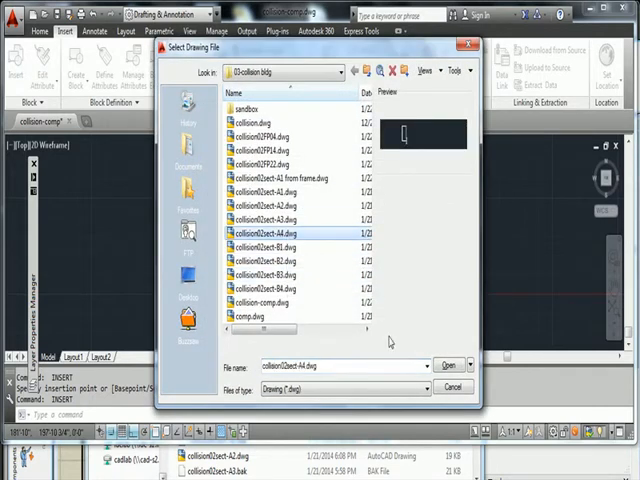
click(448, 362)
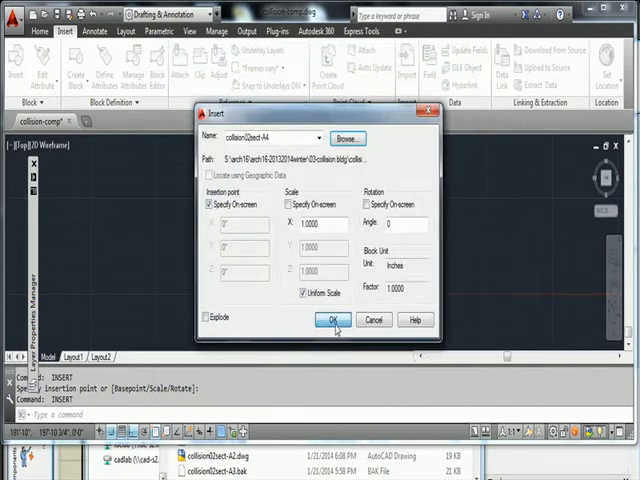
click(334, 320)
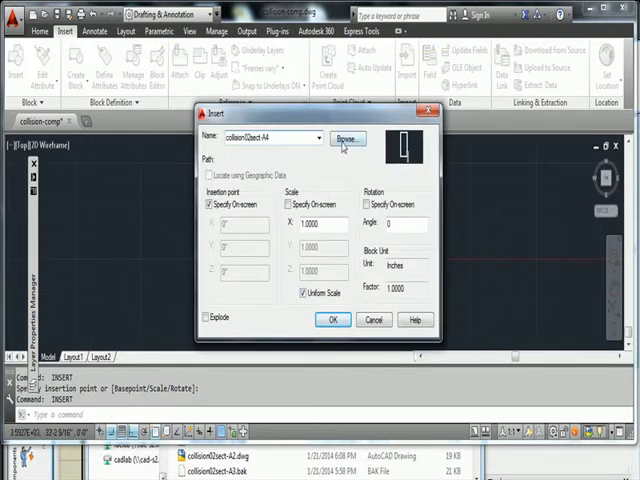
Open another drawing file from the browser for insertion as a block.
click(348, 138)
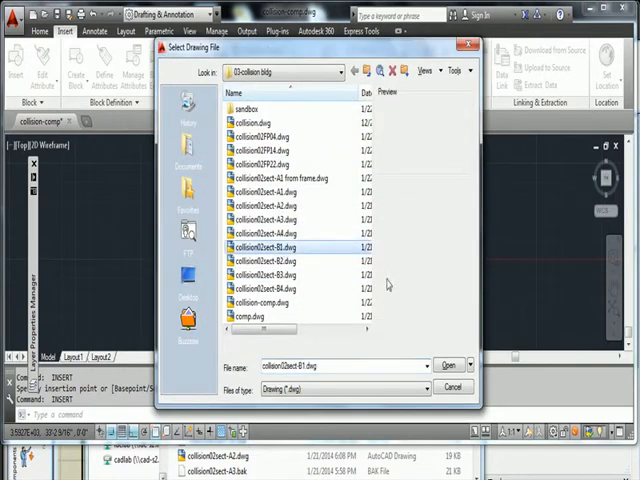
click(448, 364)
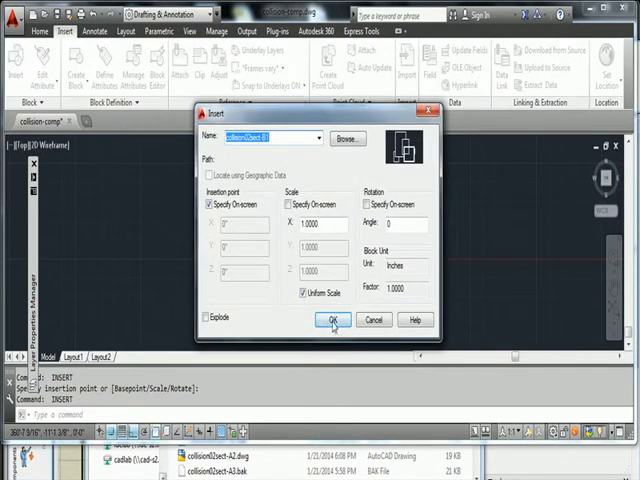
click(348, 138)
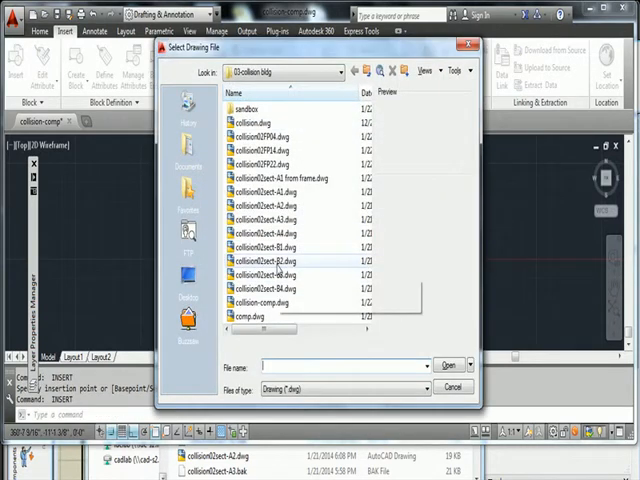
Pick the next collision .dwg and insert it as a block into the composition.
click(280, 260)
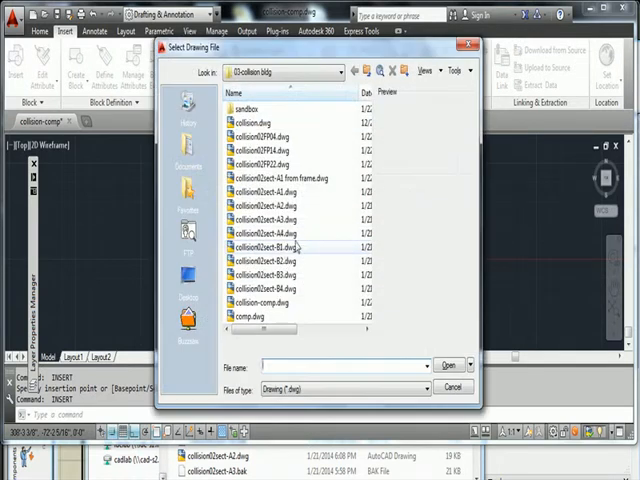
click(284, 274)
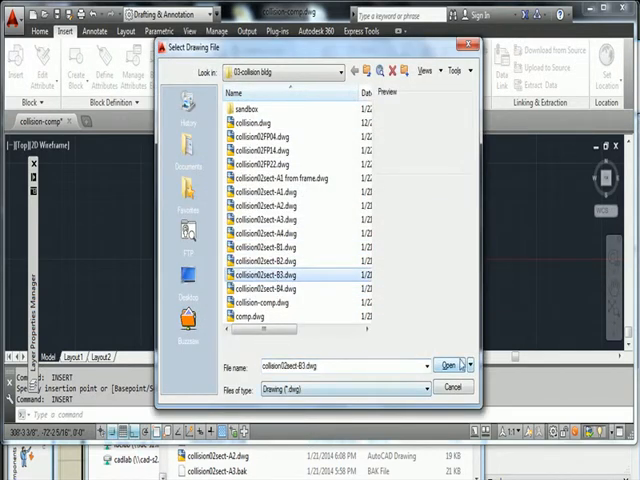
click(446, 364)
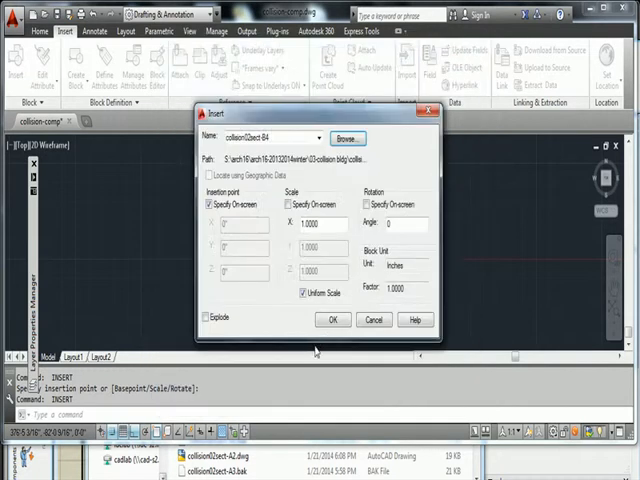
click(336, 320)
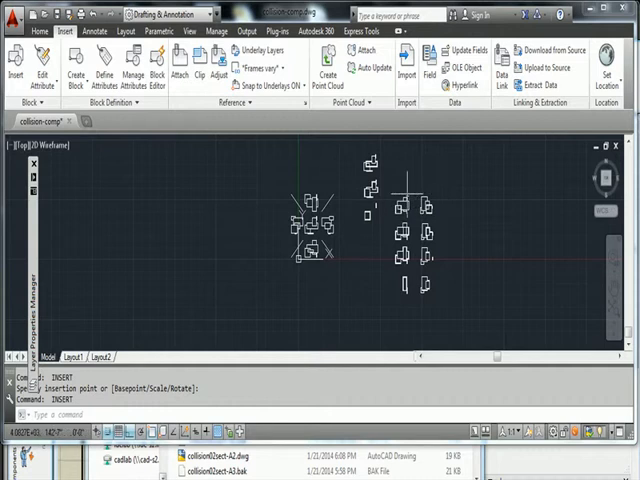
mouse_move(404, 190)
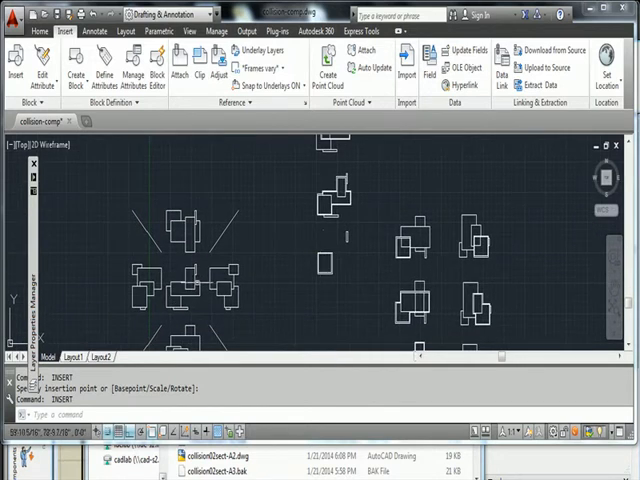
mouse_move(344, 180)
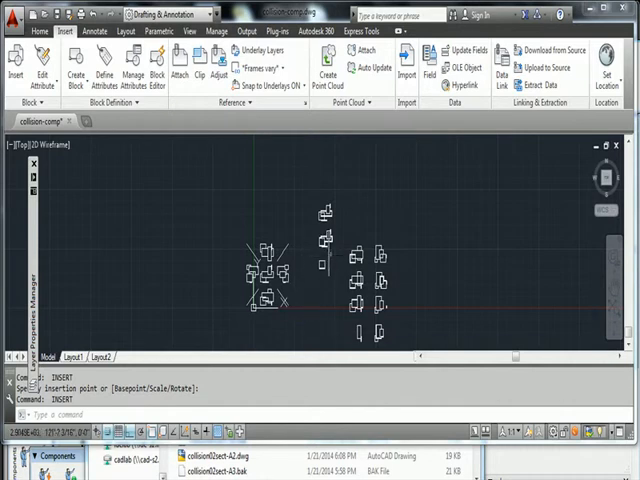
mouse_move(324, 268)
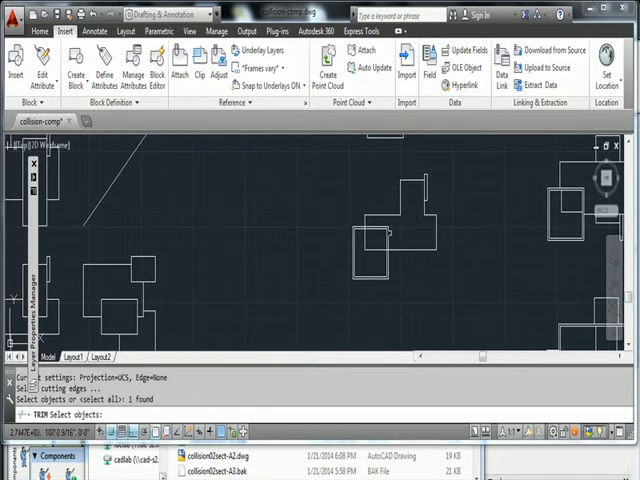
click(370, 244)
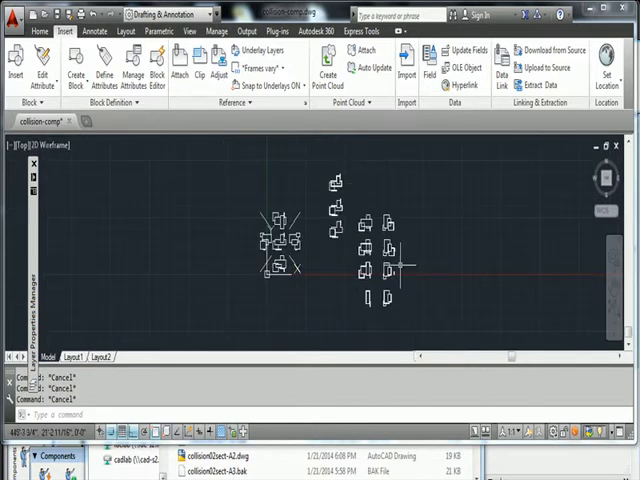
mouse_move(388, 244)
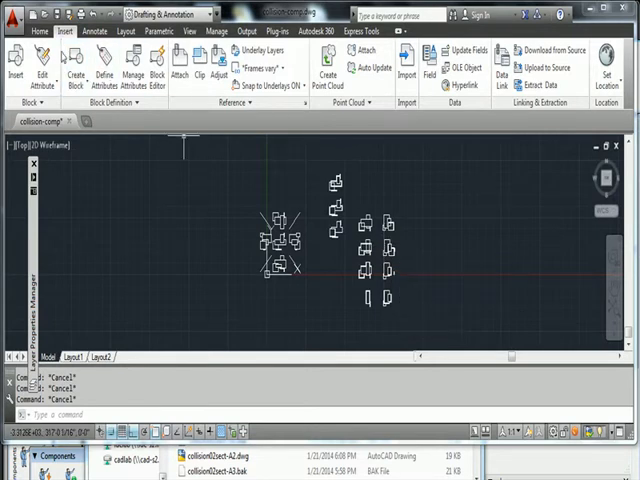
Return to the Home ribbon's general drawing and editing tools.
click(40, 30)
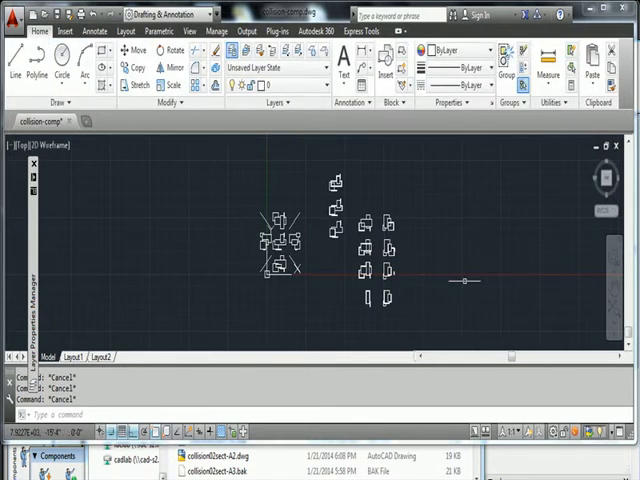